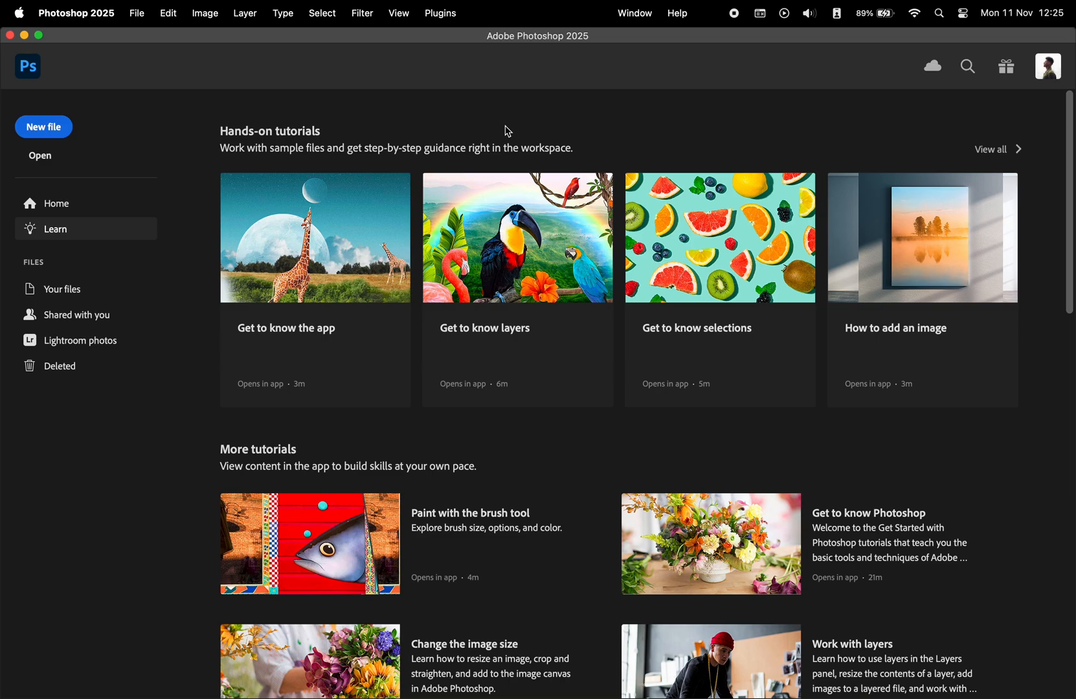
# Open sample1–sample5.jpg as separate documents and make the sample1 rooftop portrait active.
pyautogui.click(39, 155)
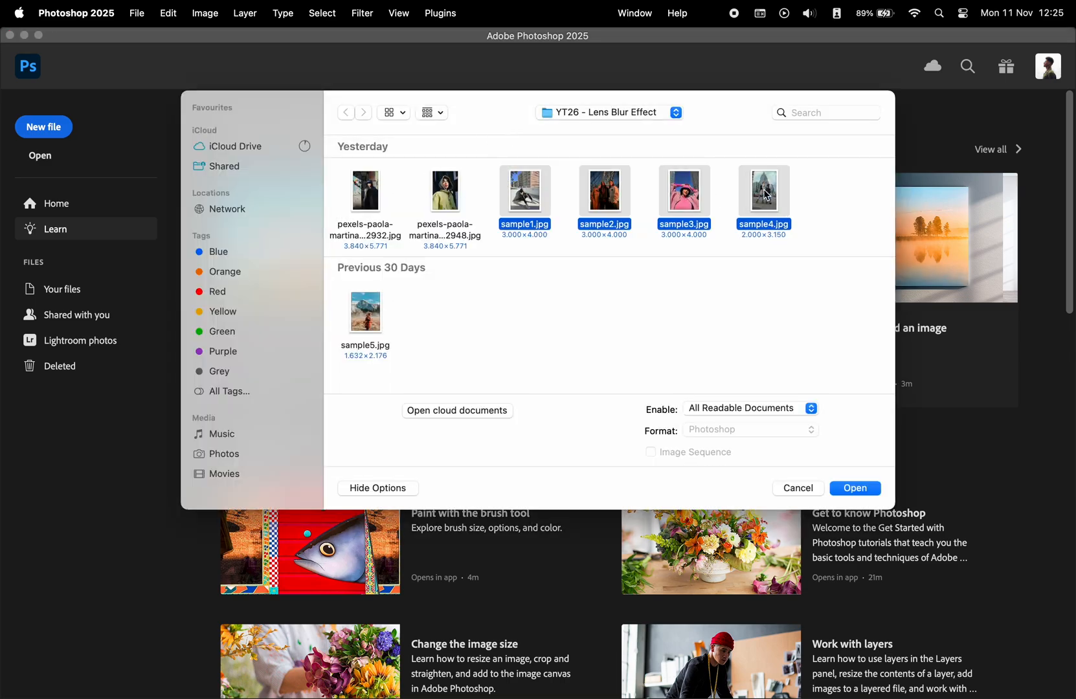
pyautogui.click(855, 489)
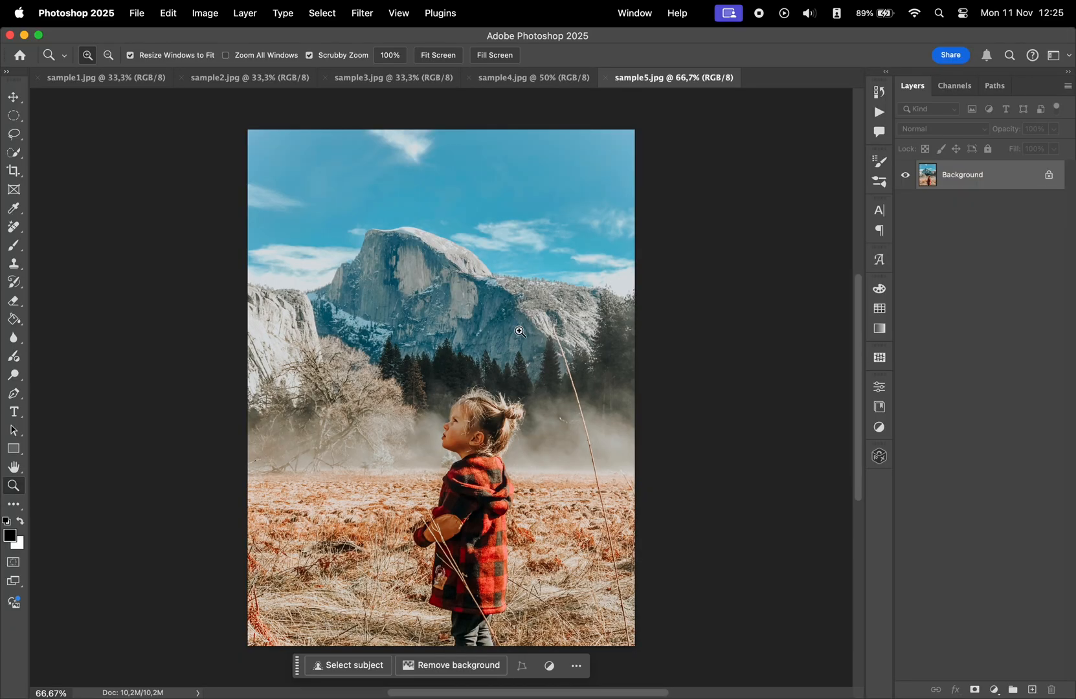
pyautogui.click(103, 77)
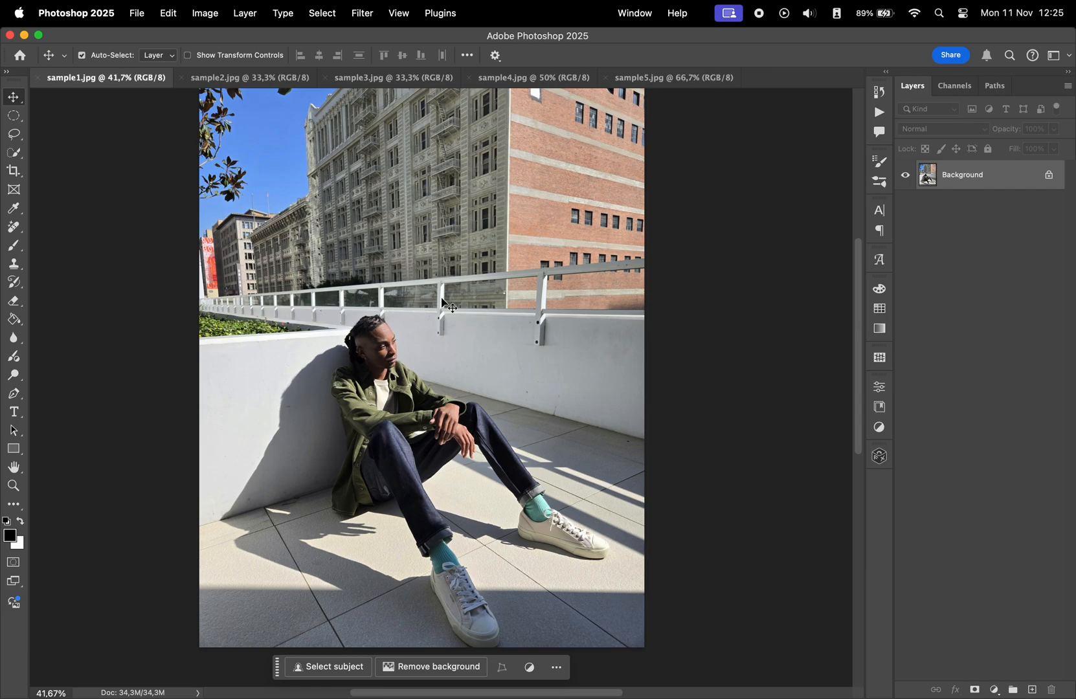
# Enable Camera Raw Lens Blur on sample1, choosing the last bokeh shape and adjusting Blur Amount.
pyautogui.click(362, 13)
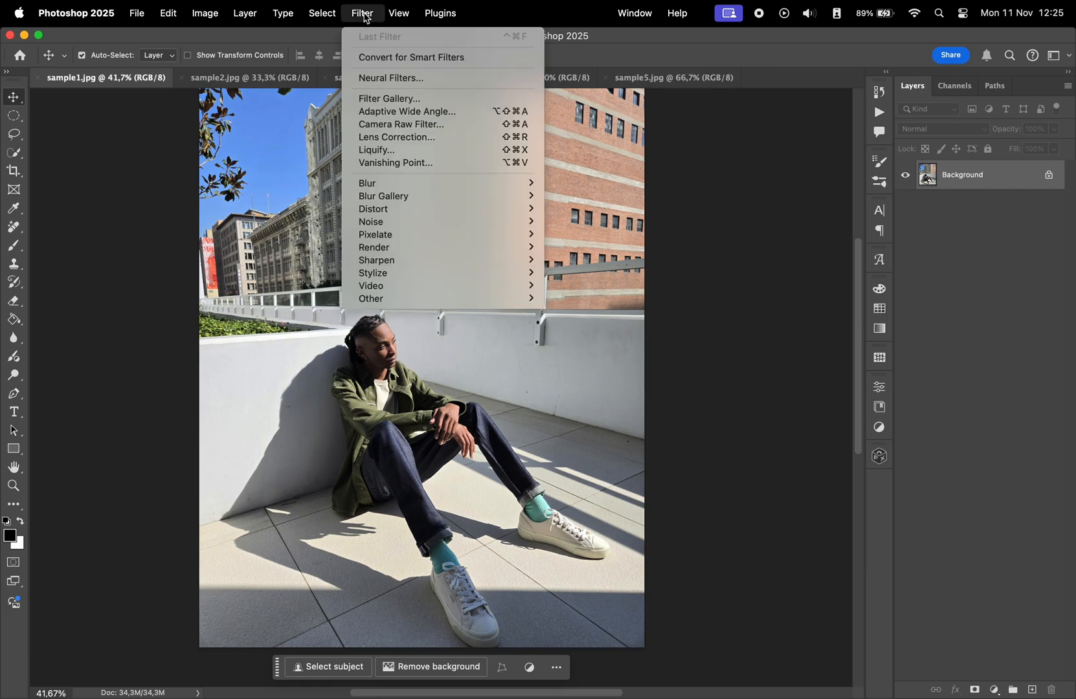
pyautogui.click(401, 125)
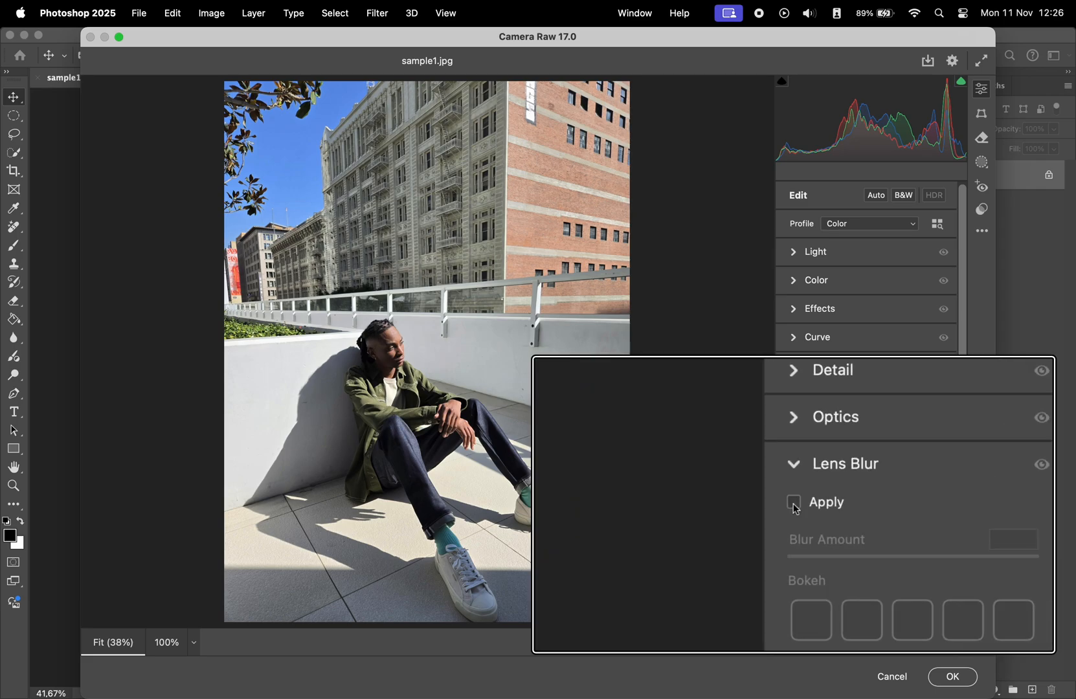
pyautogui.click(793, 502)
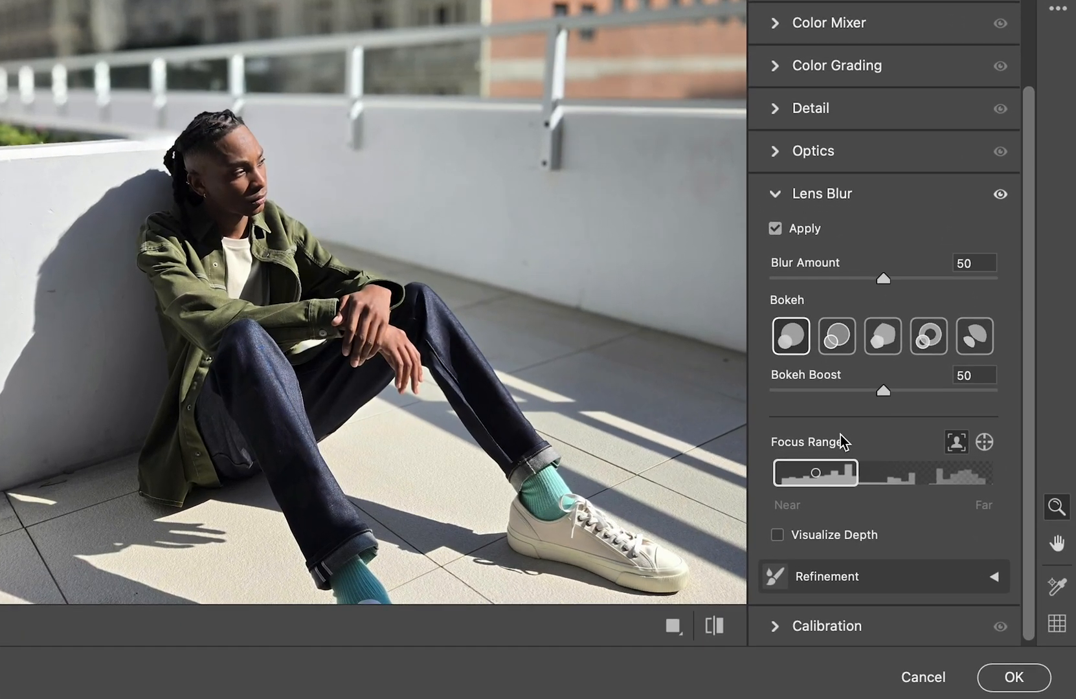
pyautogui.moveTo(870, 482)
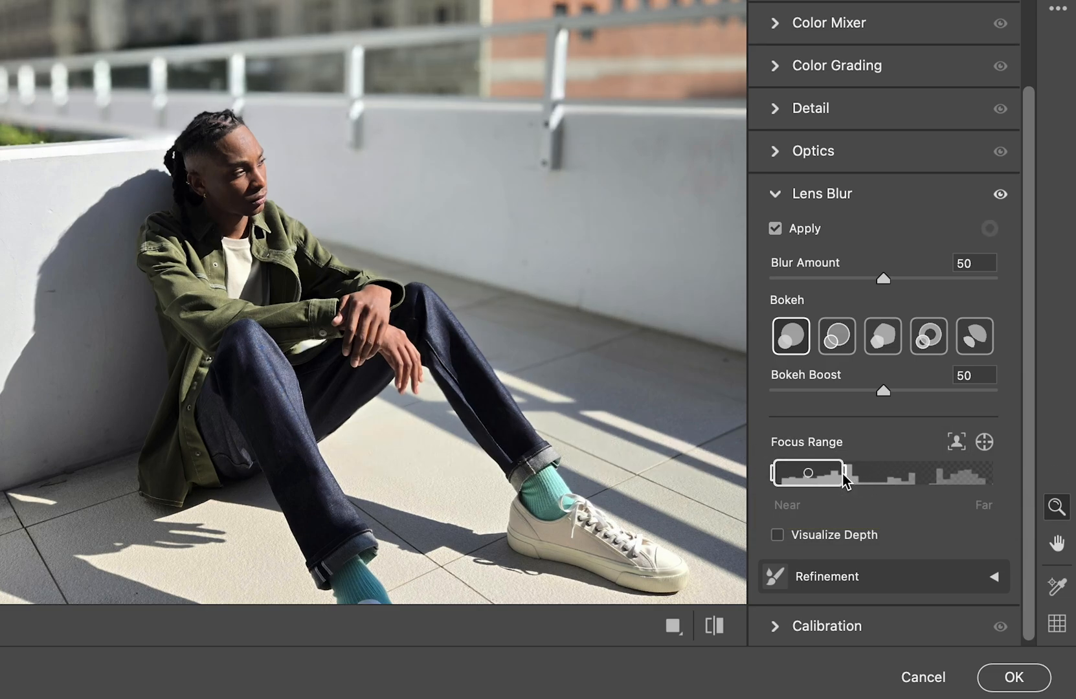
pyautogui.click(928, 336)
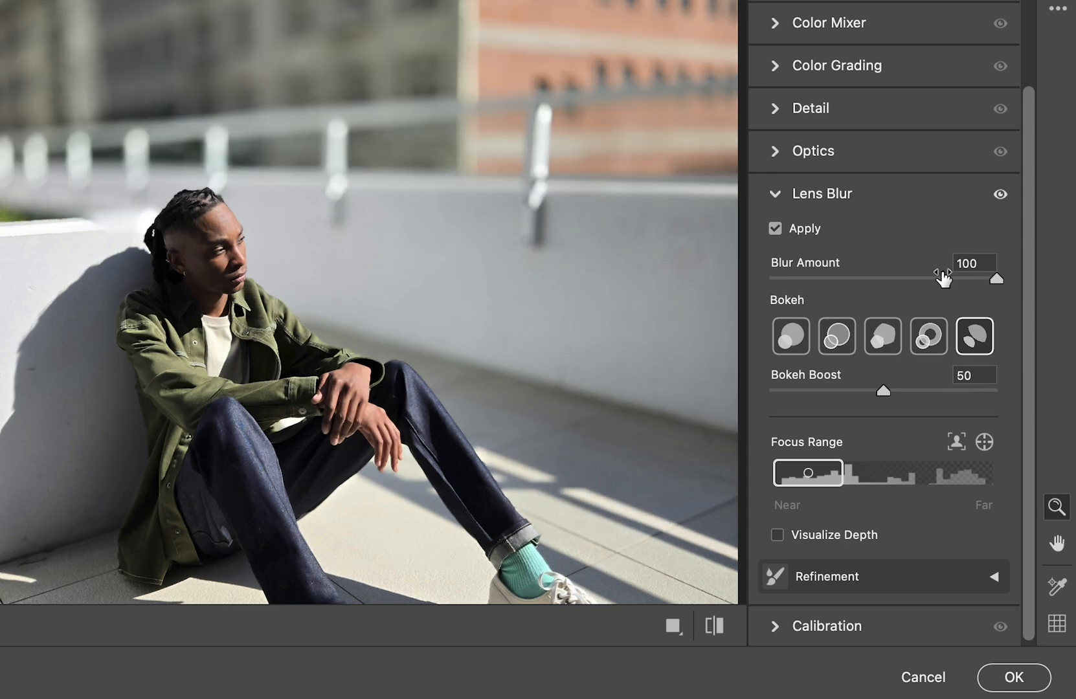
pyautogui.click(776, 535)
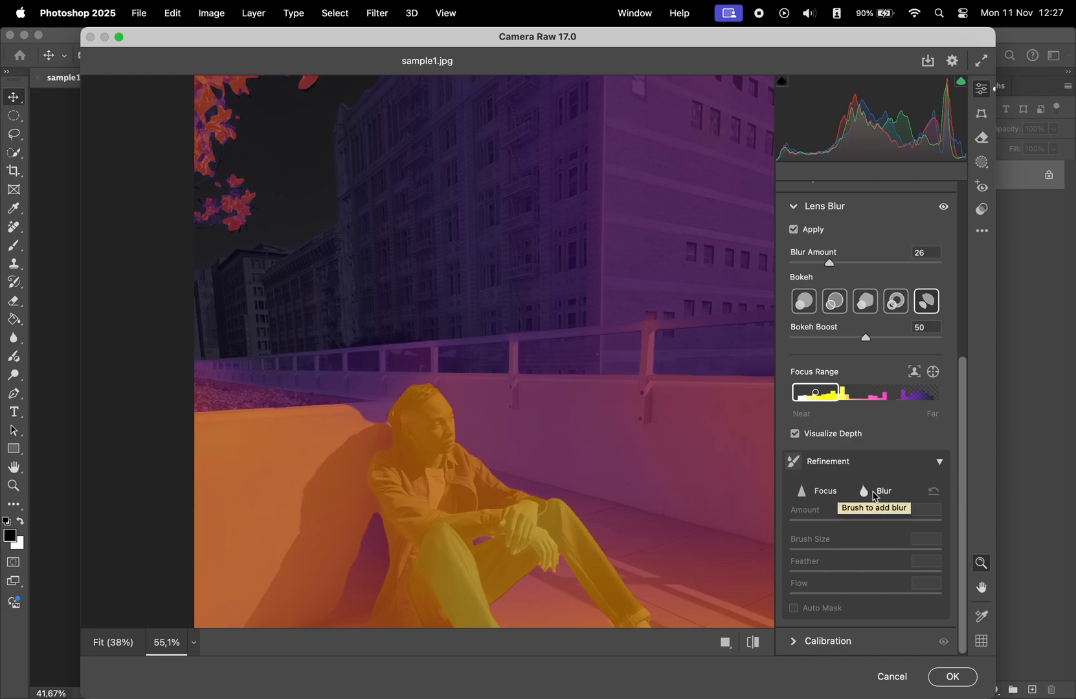
# Refine sample1's blur with the Refinement Blur brush and commit the Camera Raw filter.
pyautogui.click(864, 491)
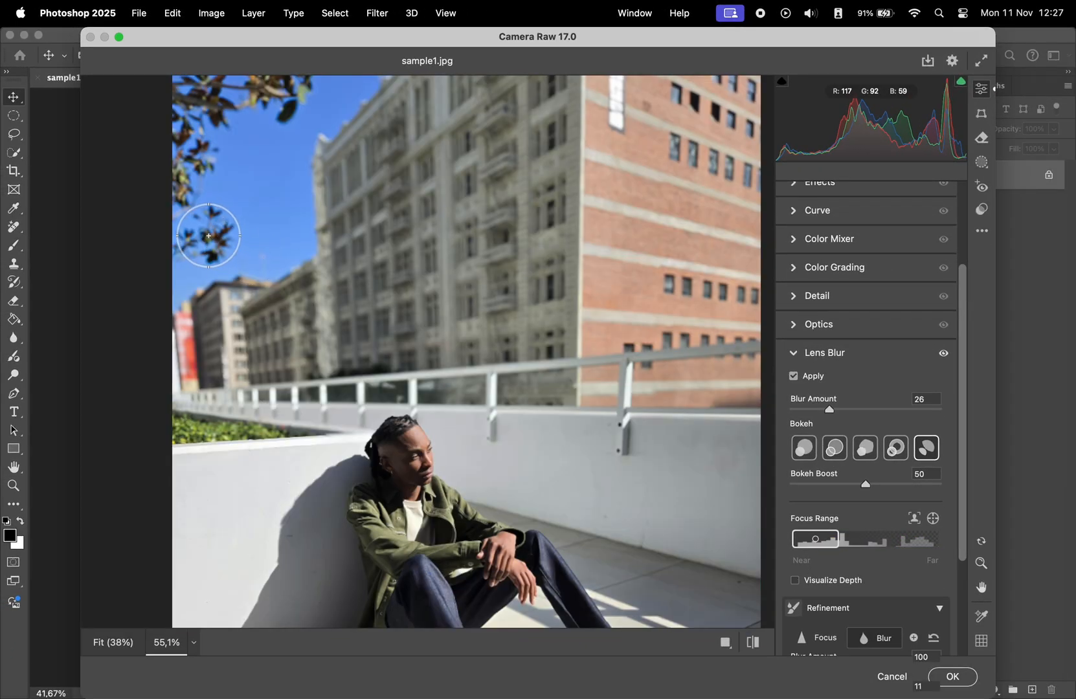
pyautogui.click(952, 677)
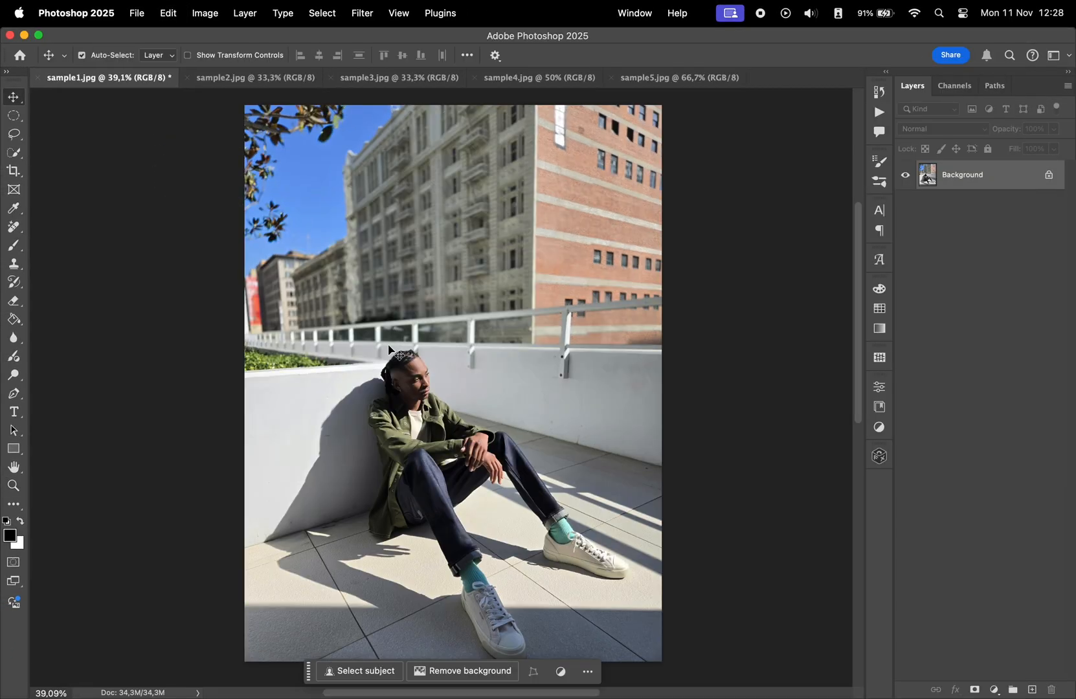
# Apply Camera Raw Lens Blur to sample2 with a widened Focus Range keeping faces and hand sharp.
pyautogui.click(254, 78)
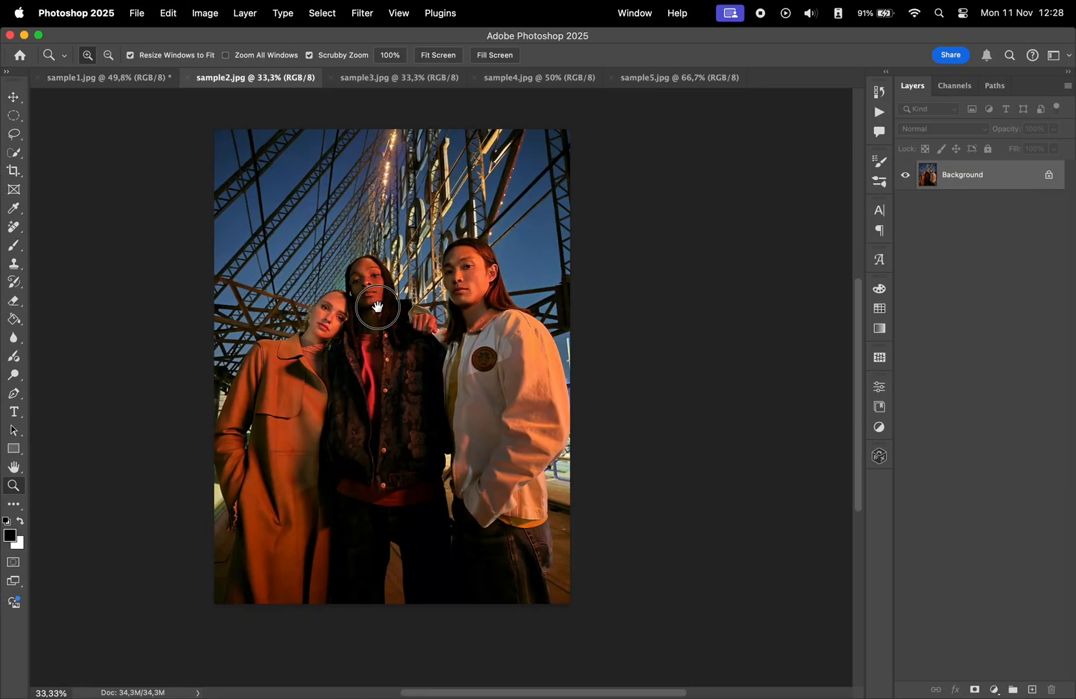
pyautogui.click(13, 96)
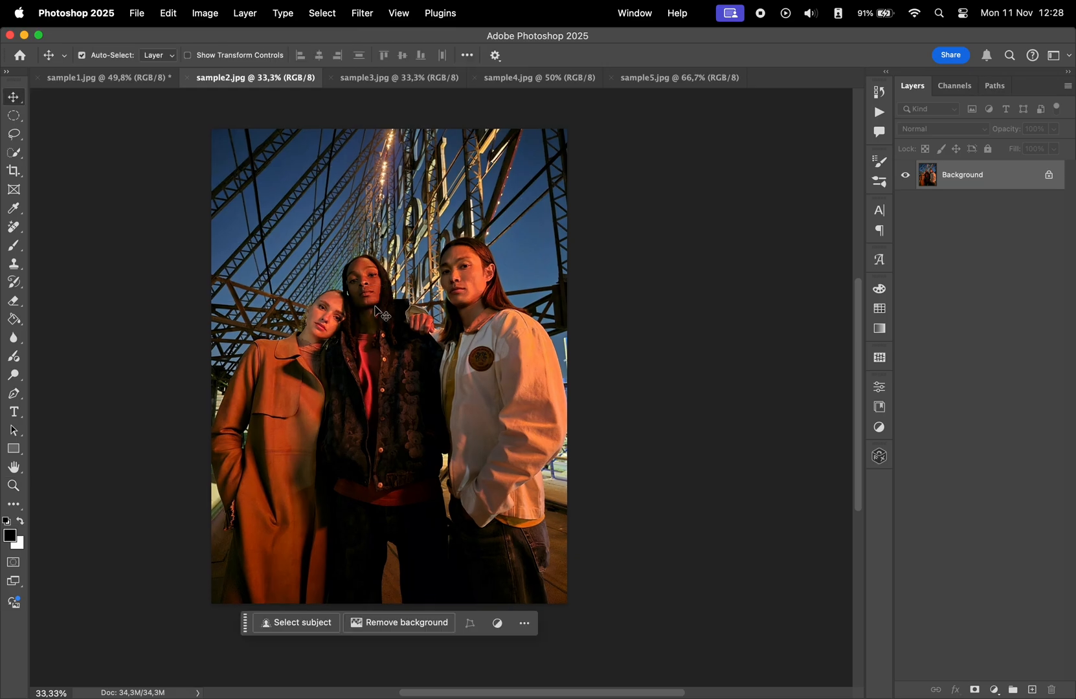
pyautogui.click(362, 13)
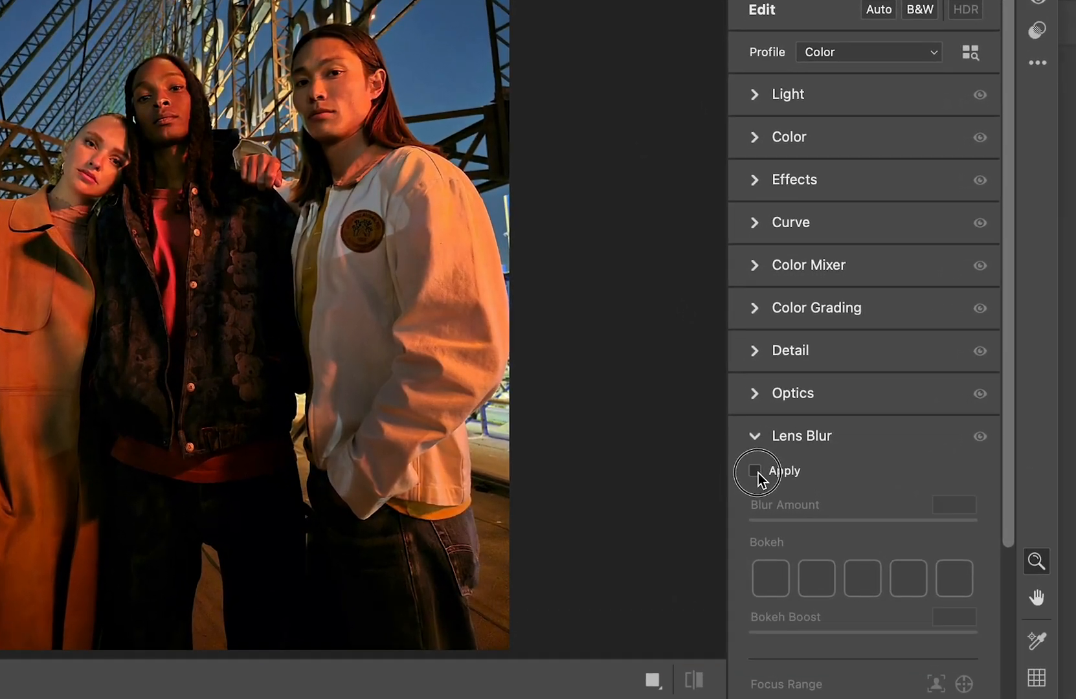
pyautogui.click(755, 471)
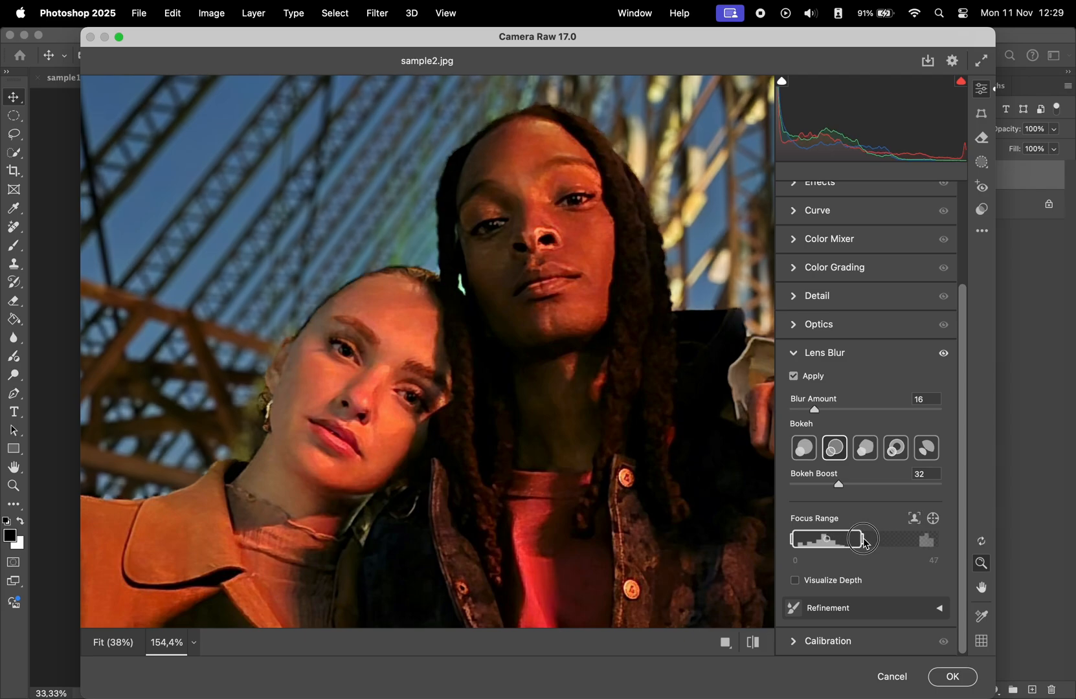
pyautogui.click(938, 608)
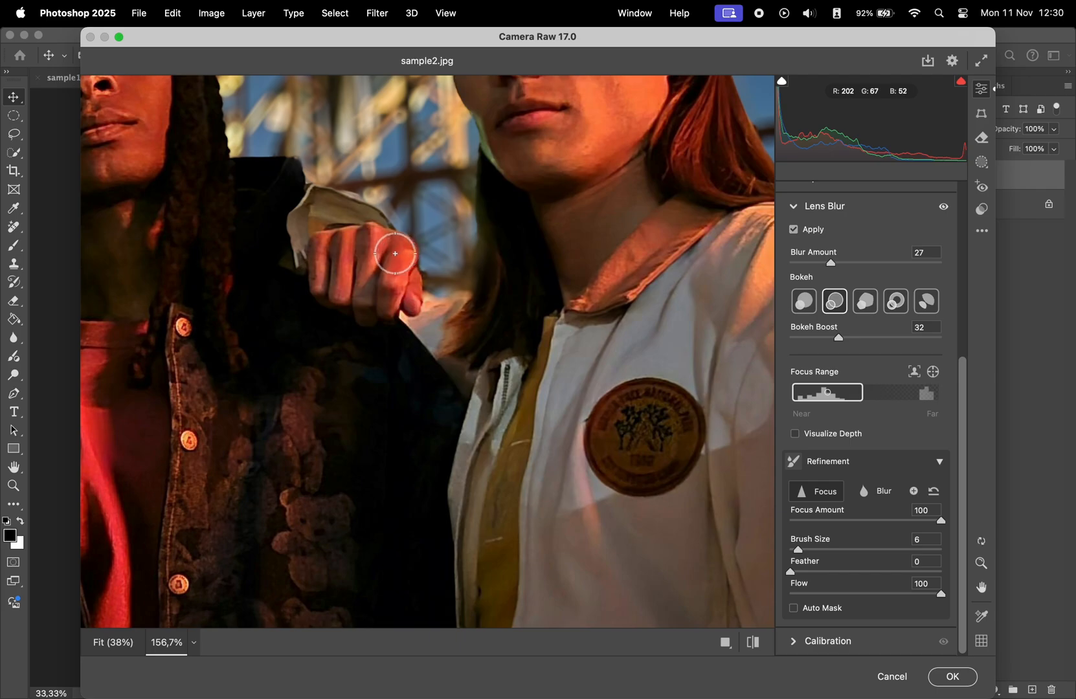
pyautogui.click(952, 676)
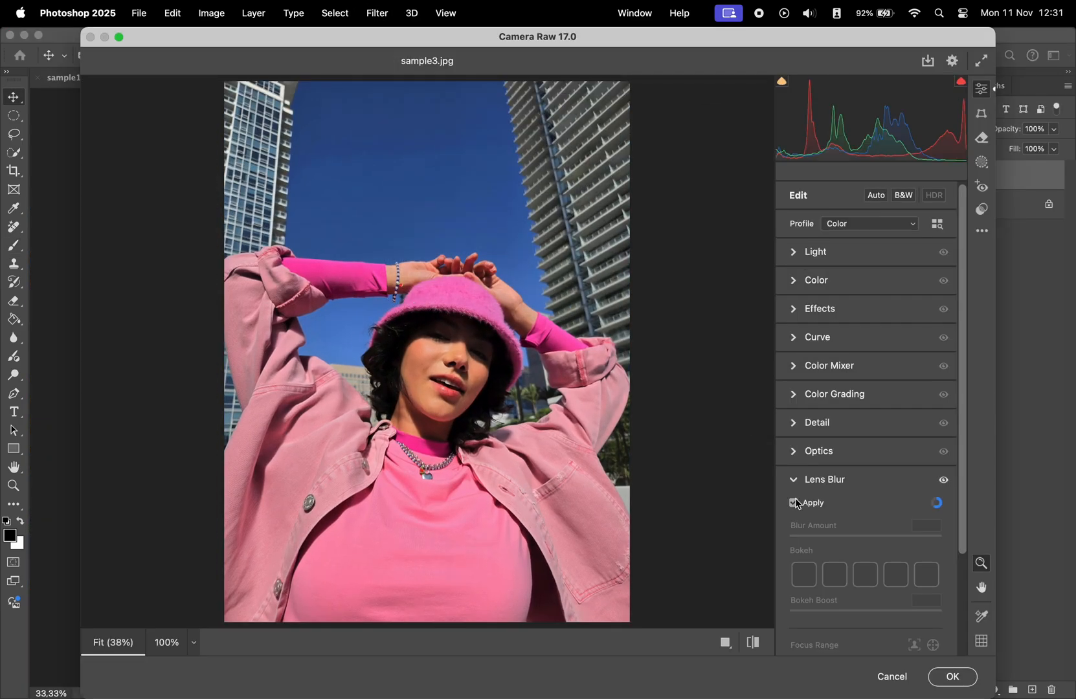
# Commit sample3's lens blur and switch to the sample4 photo of two women.
pyautogui.click(951, 677)
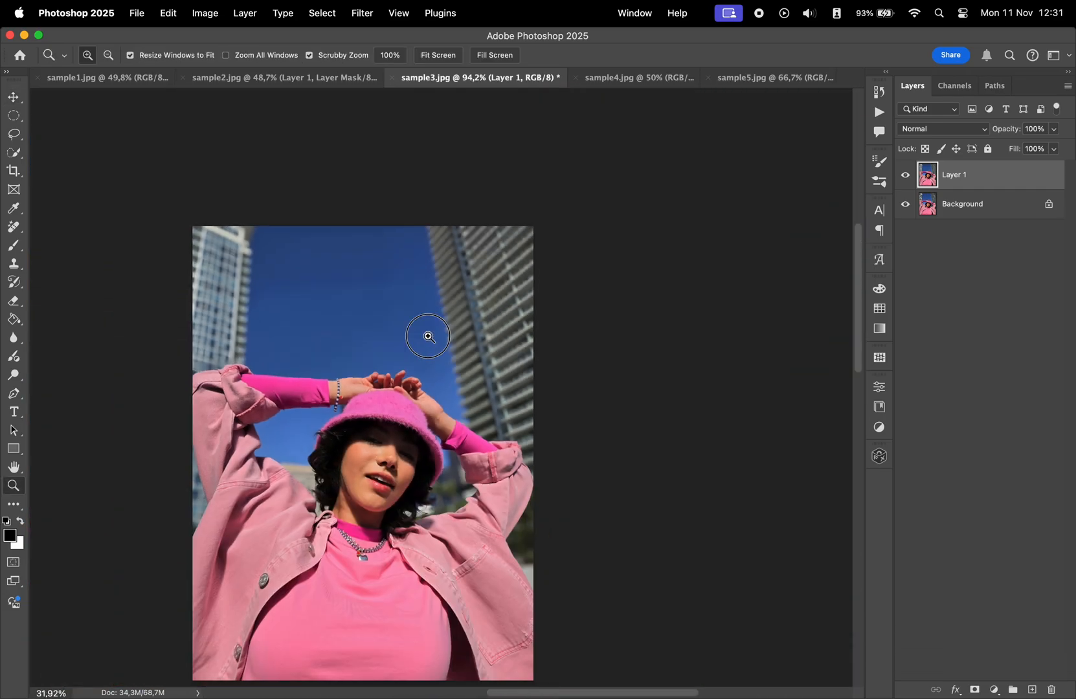
pyautogui.click(634, 77)
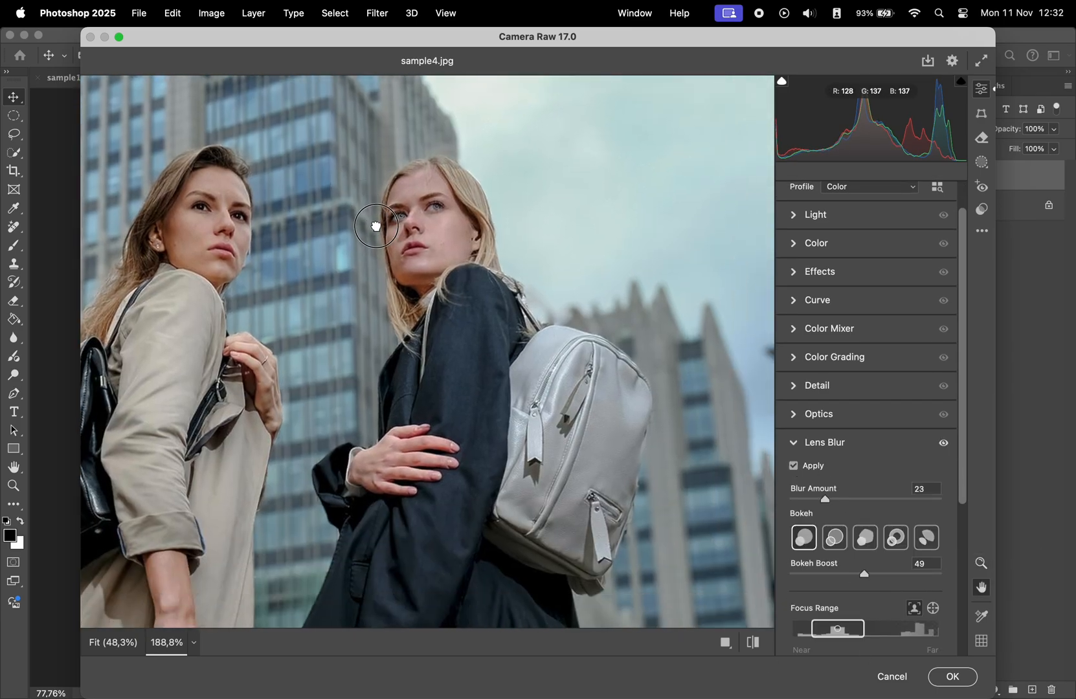
# Commit sample4's lens blur, then enable and commit Lens Blur on the sample5 mountain photo.
pyautogui.click(952, 677)
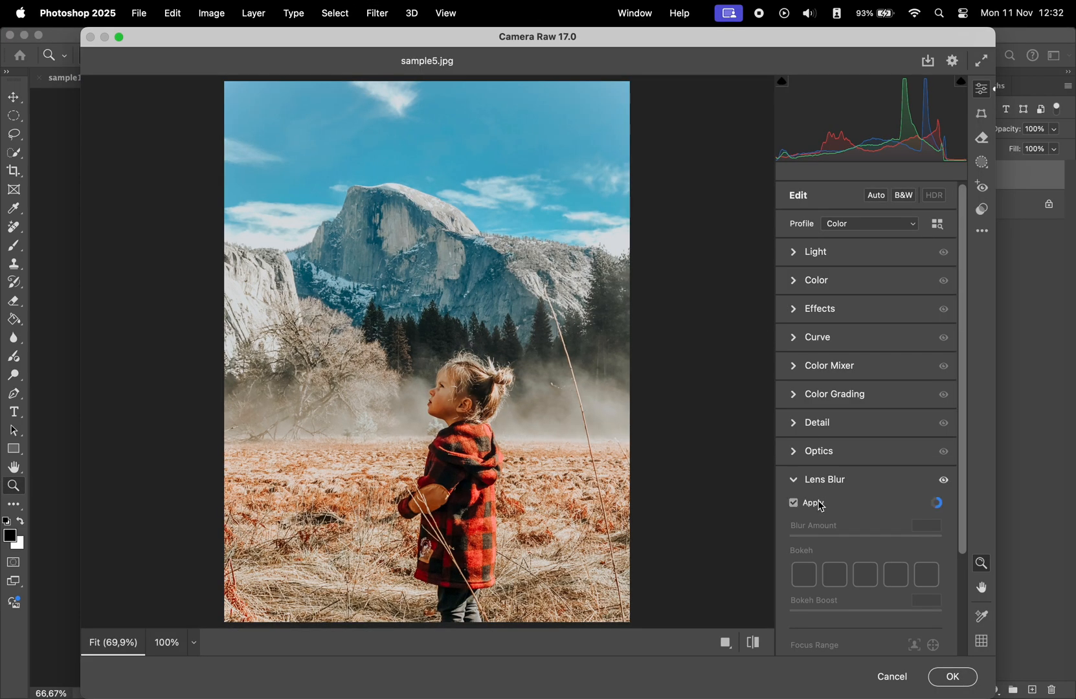
pyautogui.click(795, 502)
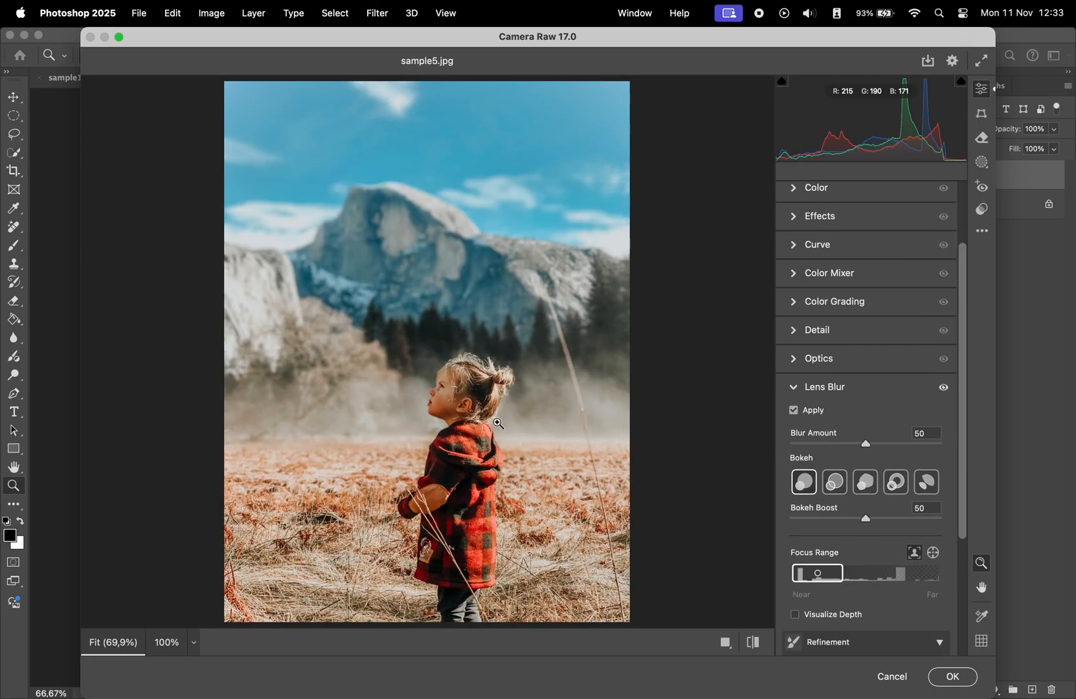
pyautogui.click(951, 677)
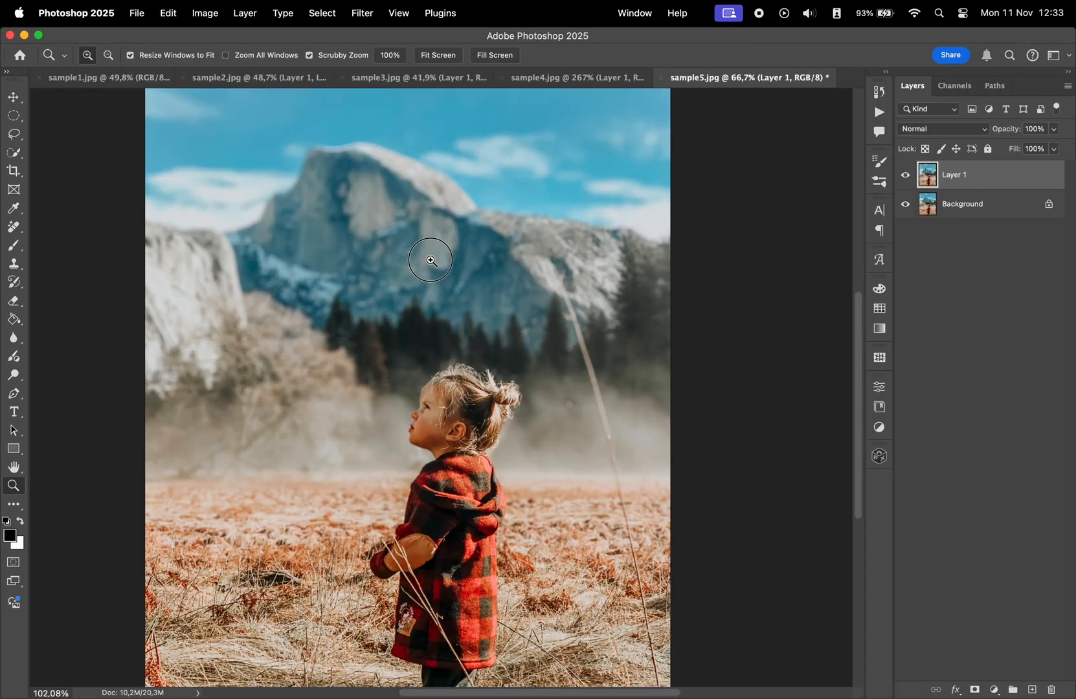